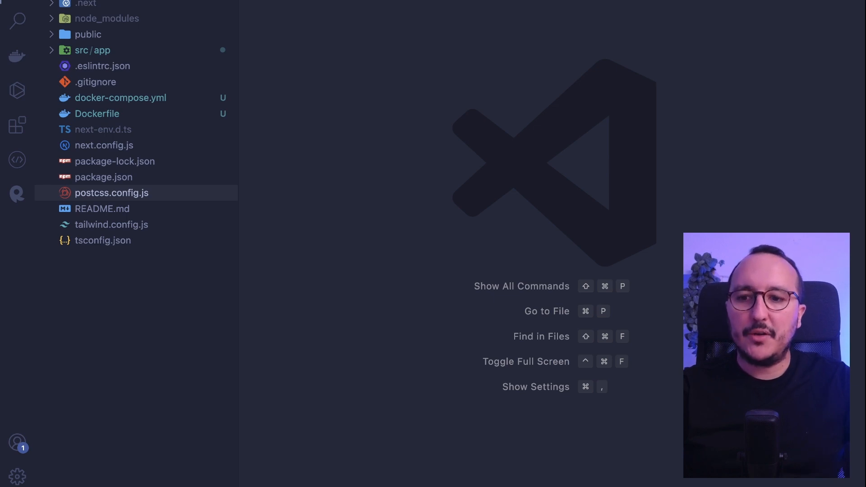
Expand src/app, profile and [id] to reveal the post folder and page.tsx
click(89, 51)
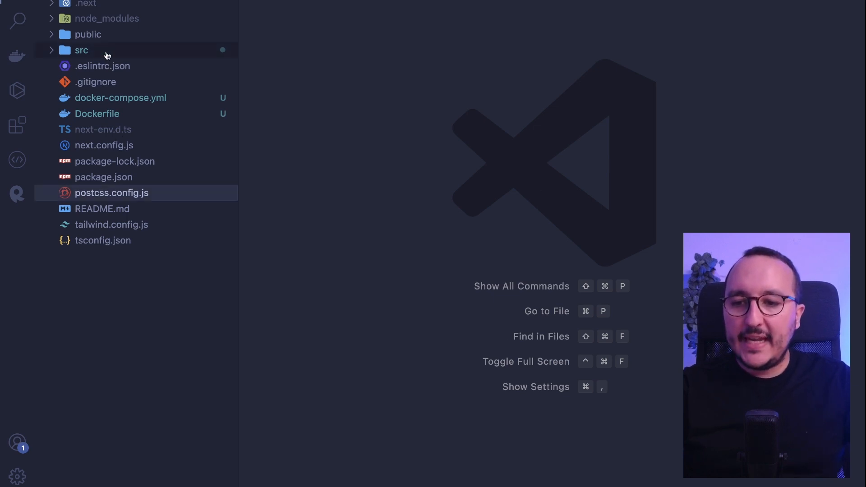
click(81, 50)
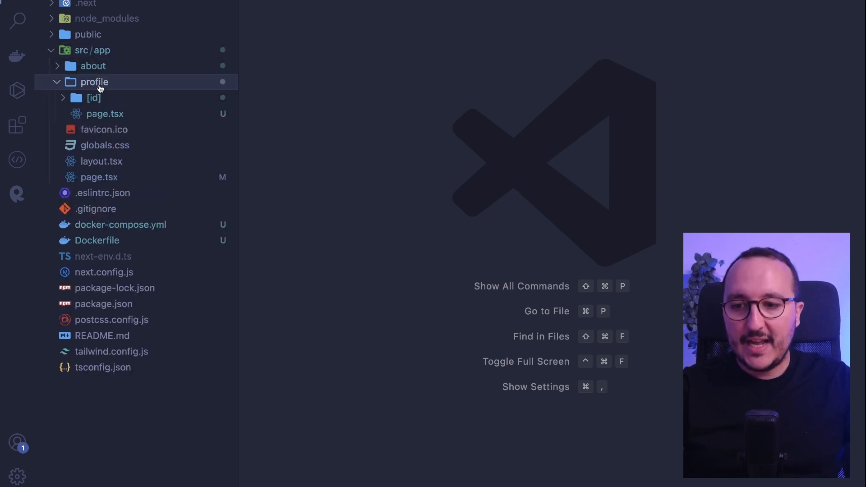
click(93, 97)
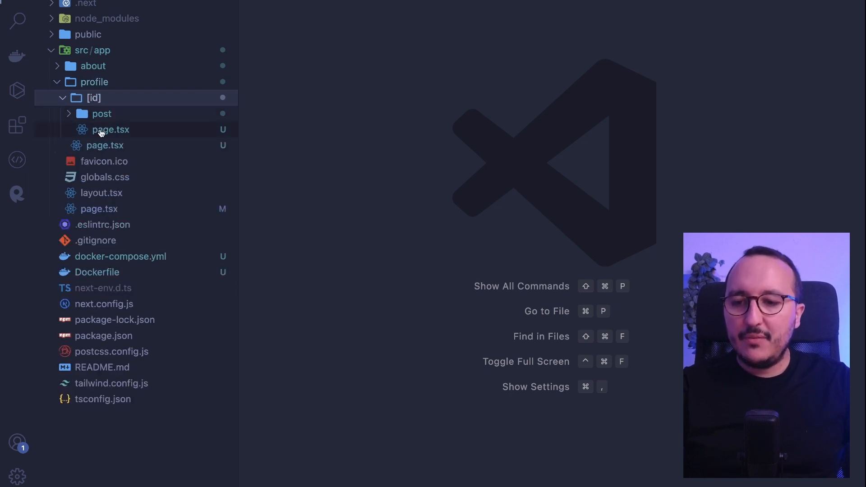
click(105, 145)
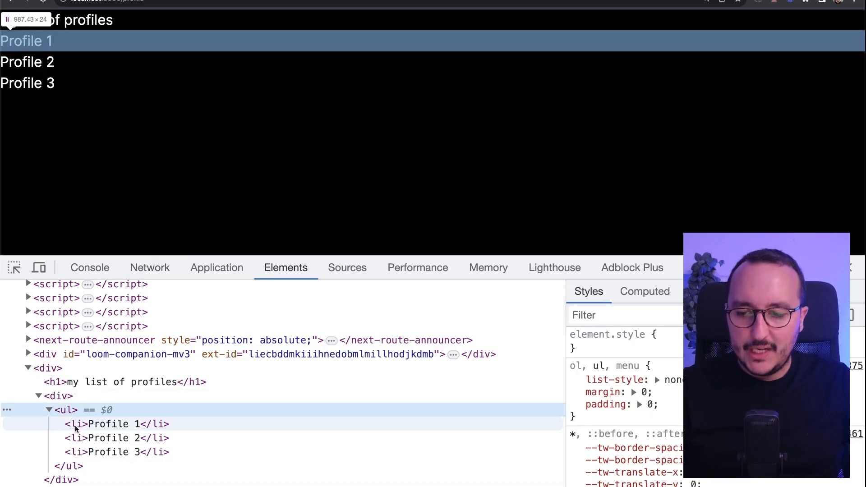
click(104, 424)
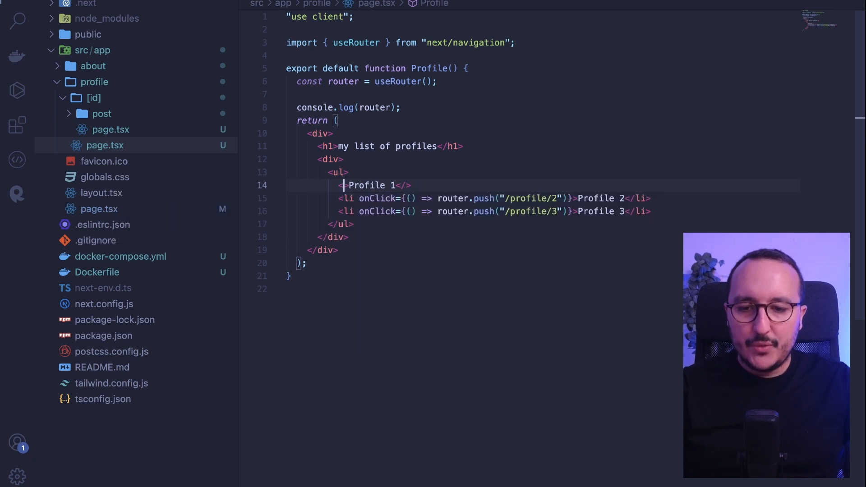
Rename the first li to Link and import Link from next/link via autocomplete
text(a)
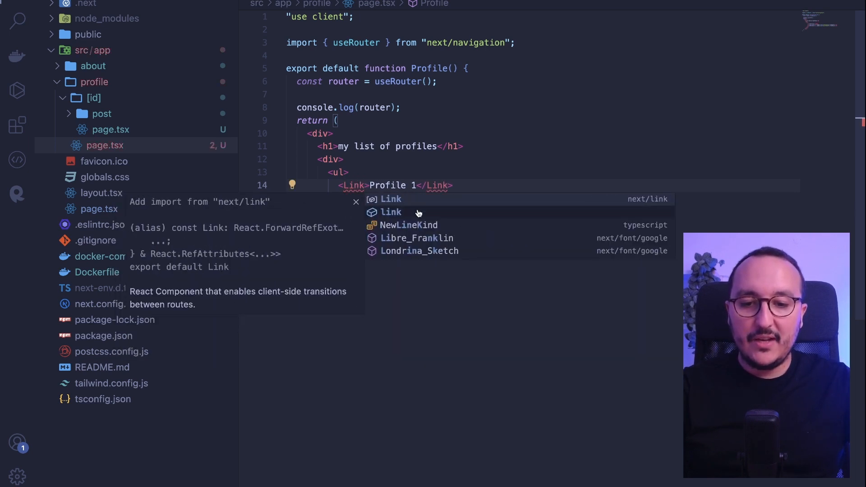
click(391, 198)
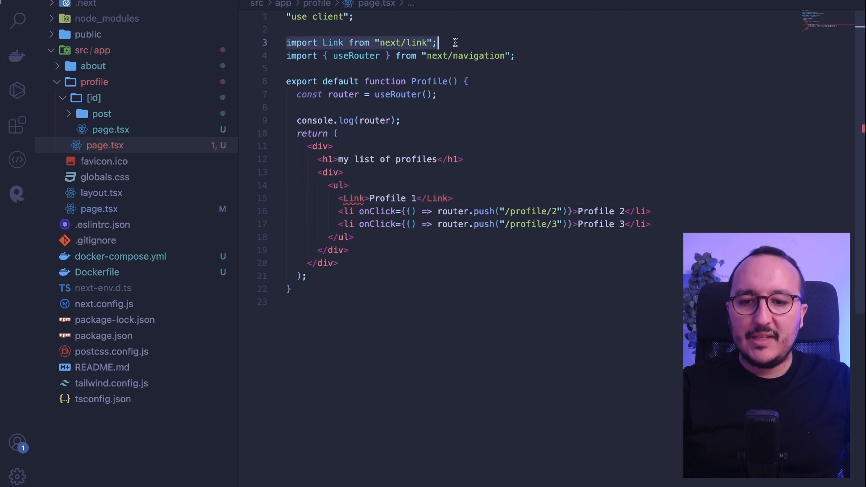
click(386, 42)
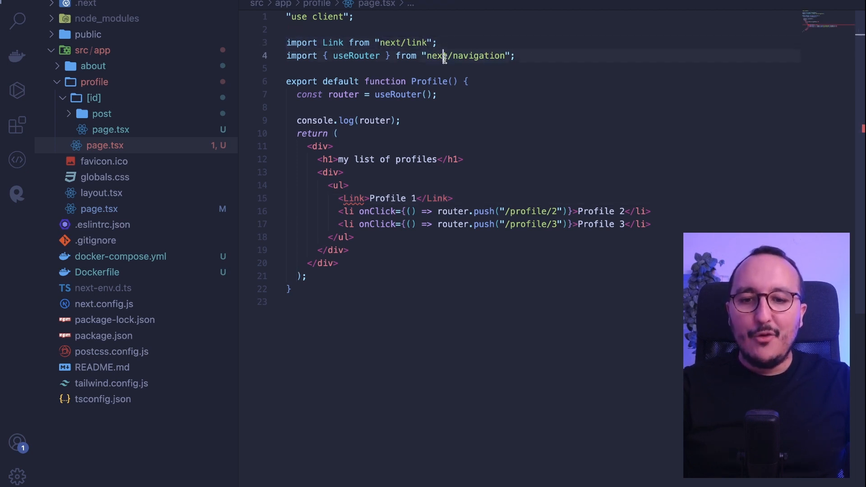
double_click(355, 56)
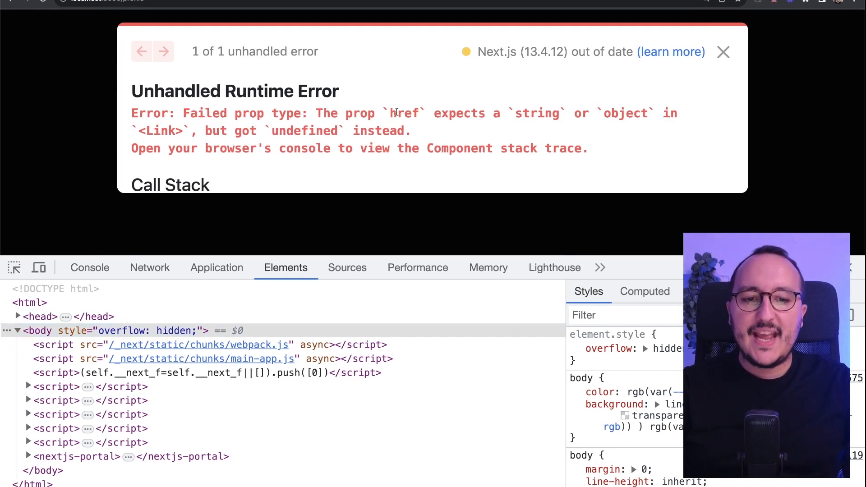
mouse_move(547, 114)
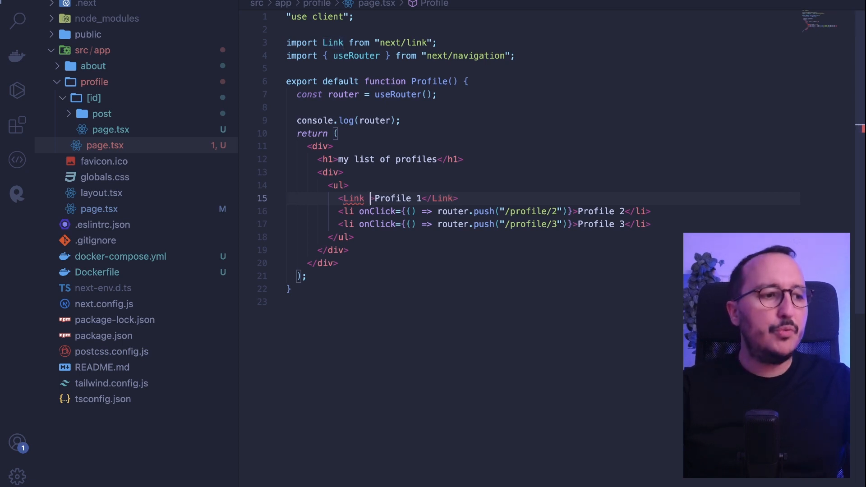
Add href="/profile/1" to the Profile 1 Link
text(href=)
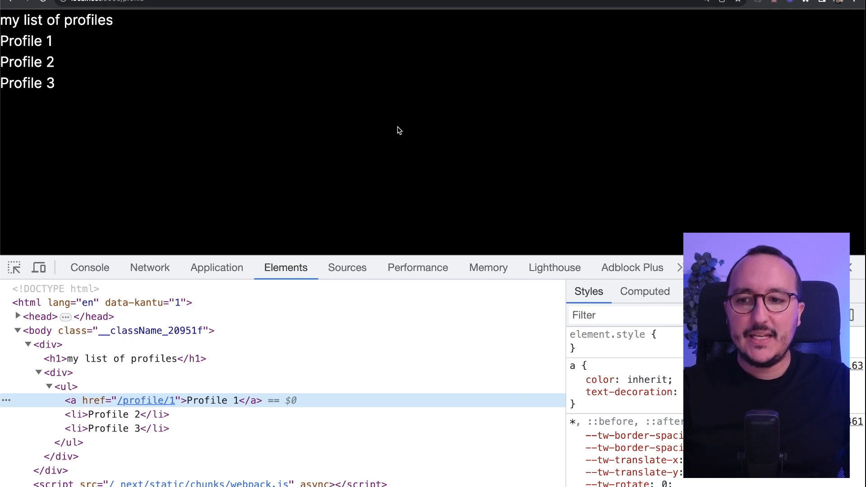
mouse_move(30, 41)
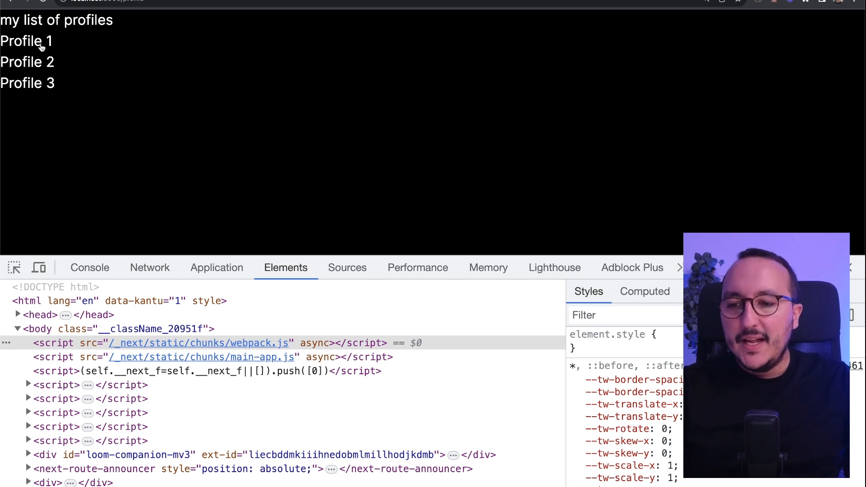
mouse_move(51, 61)
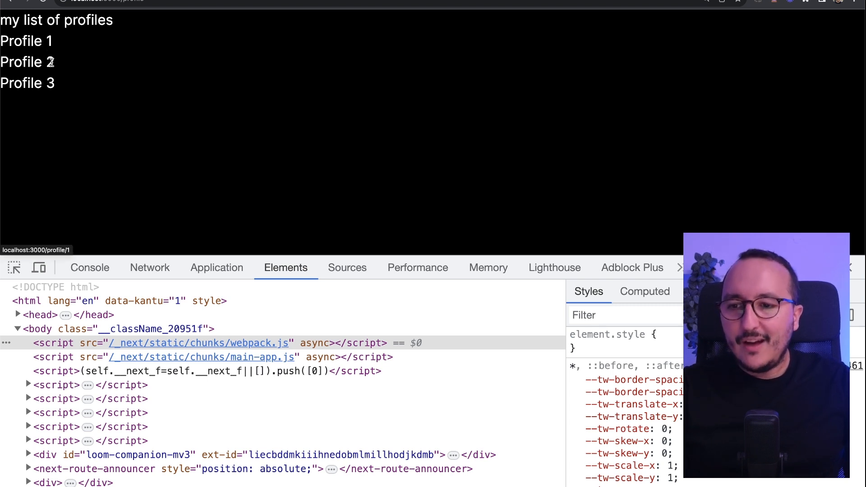
mouse_move(83, 59)
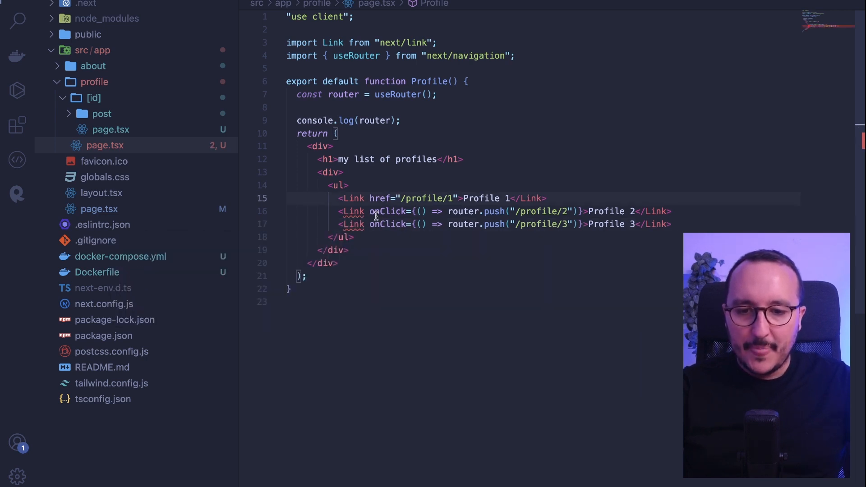
Replace the remaining li tags and onClick router.push handlers with Links carrying href paths
text(href)
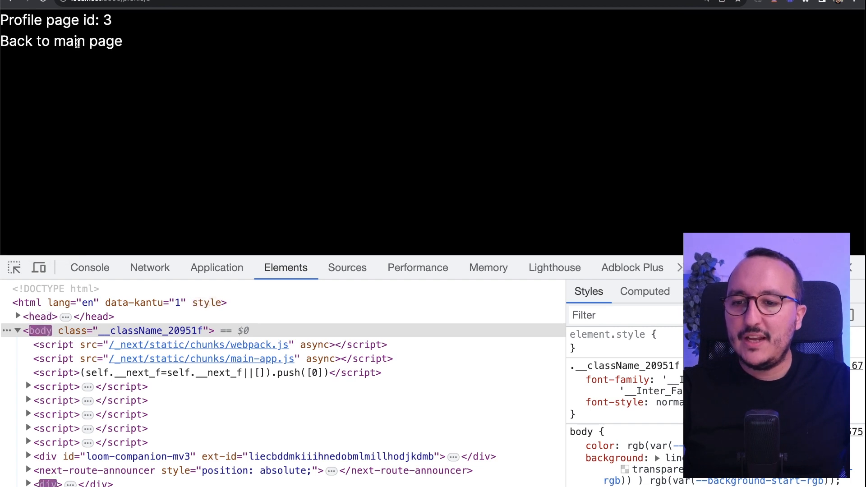
From the profile 3 page, follow the Back to main page link
click(77, 41)
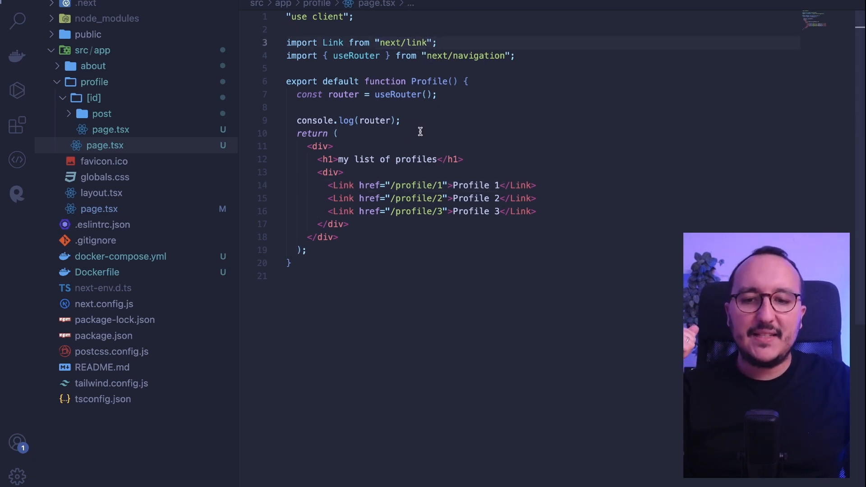
double_click(355, 56)
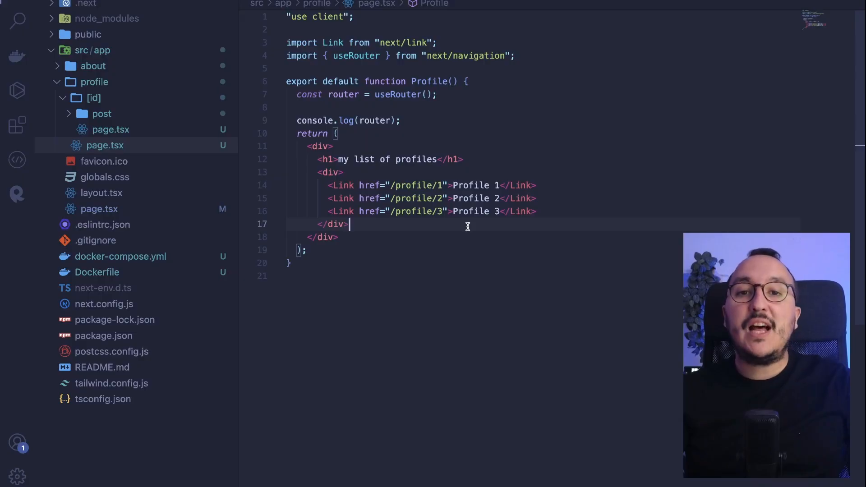
click(539, 211)
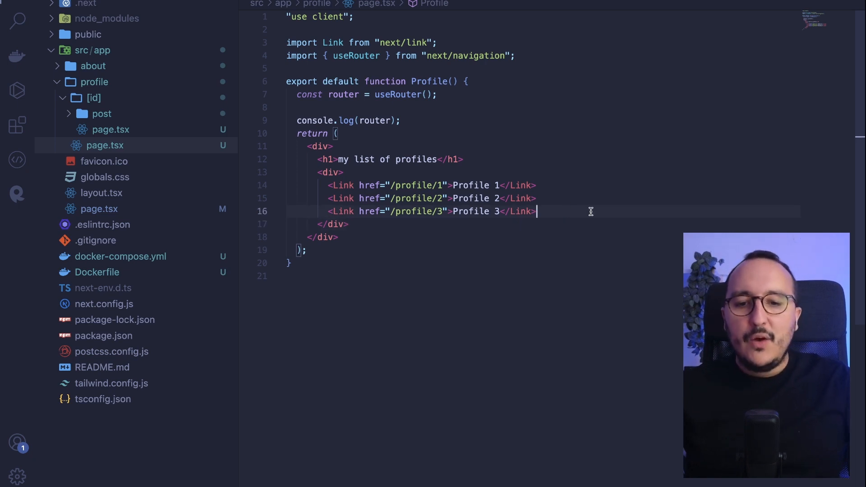
text(<a href="/profile)
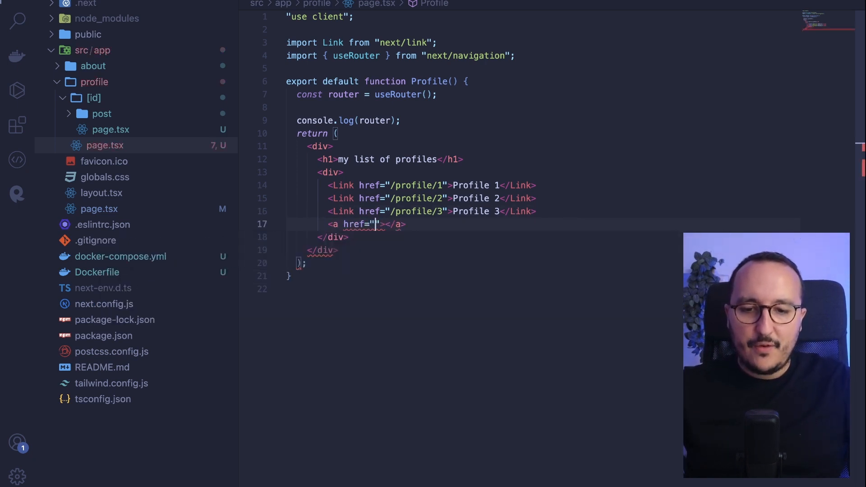
text(https://codewithgui)
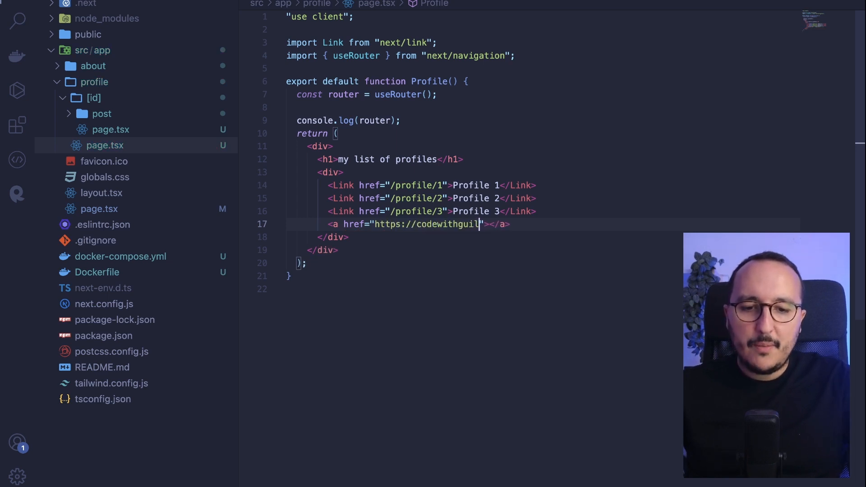
text(laume.com)
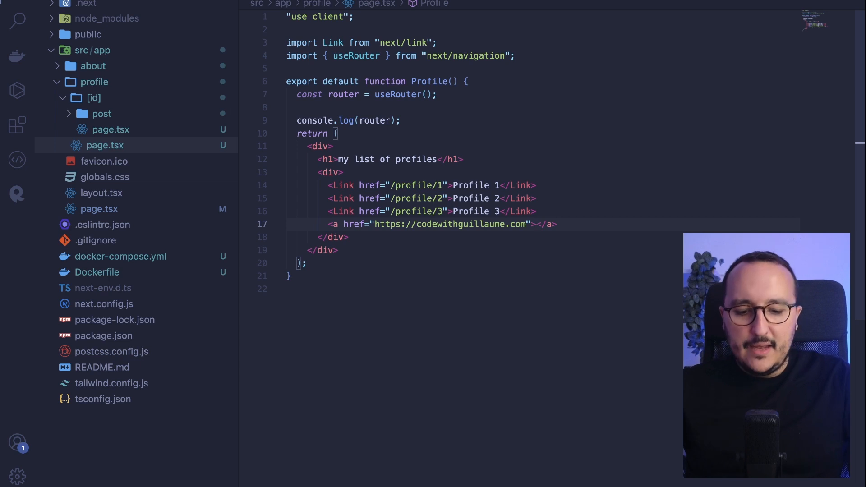
text(Codewith)
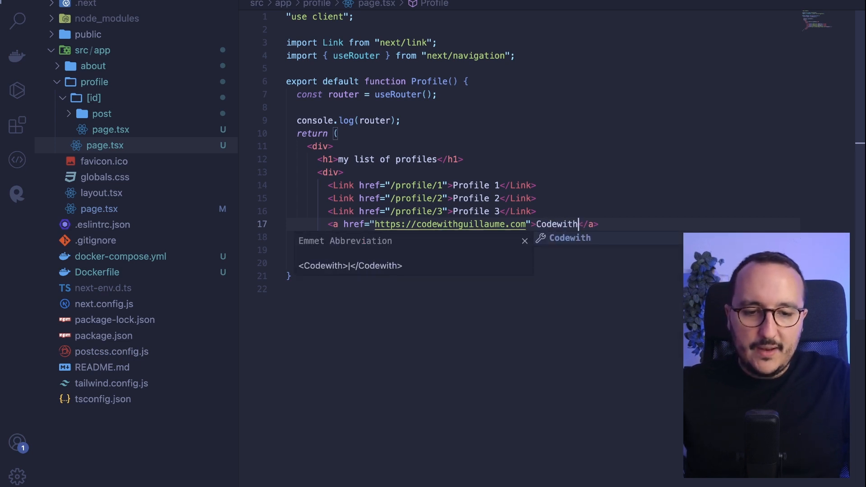
text(guillaume's we)
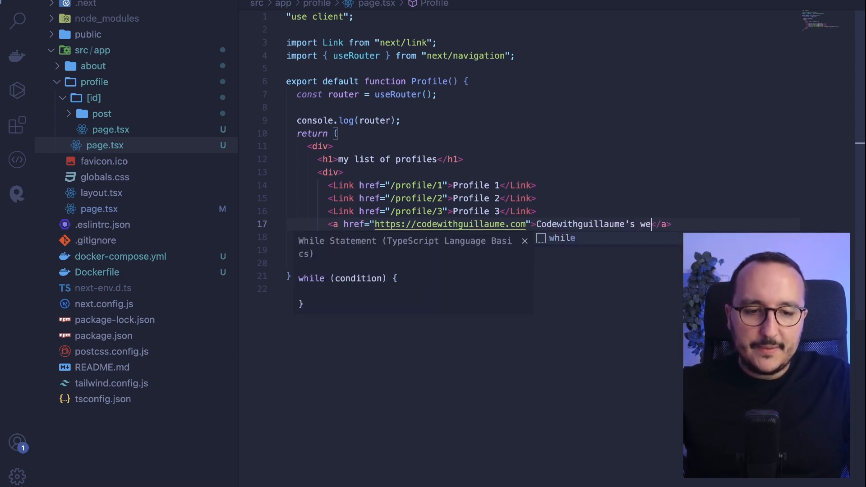
text(school)
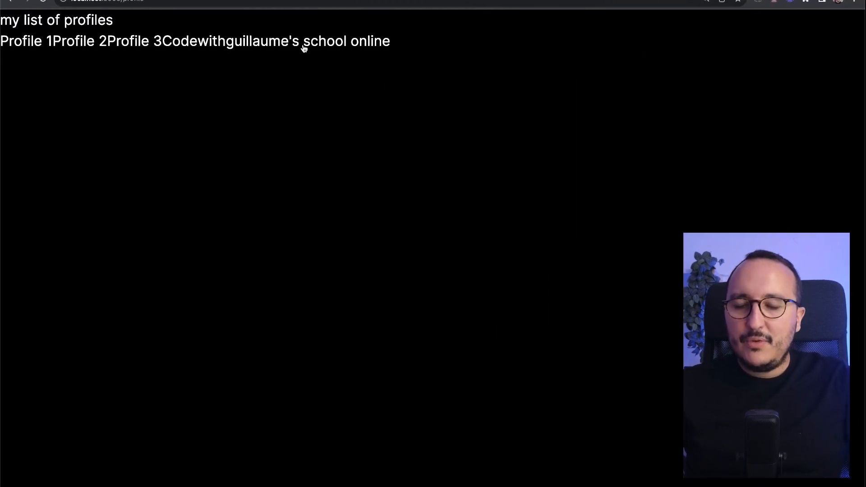
mouse_move(272, 52)
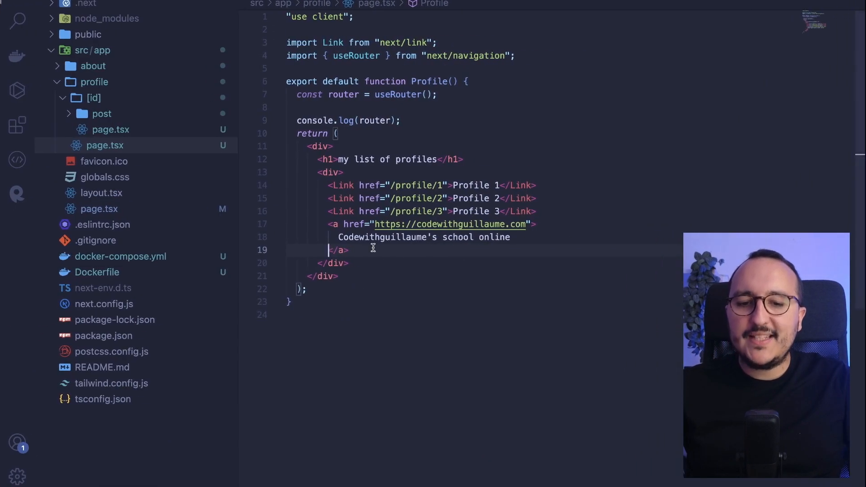
Inspect the rendered profiles page to view its anchor elements in DevTools
right_click(343, 234)
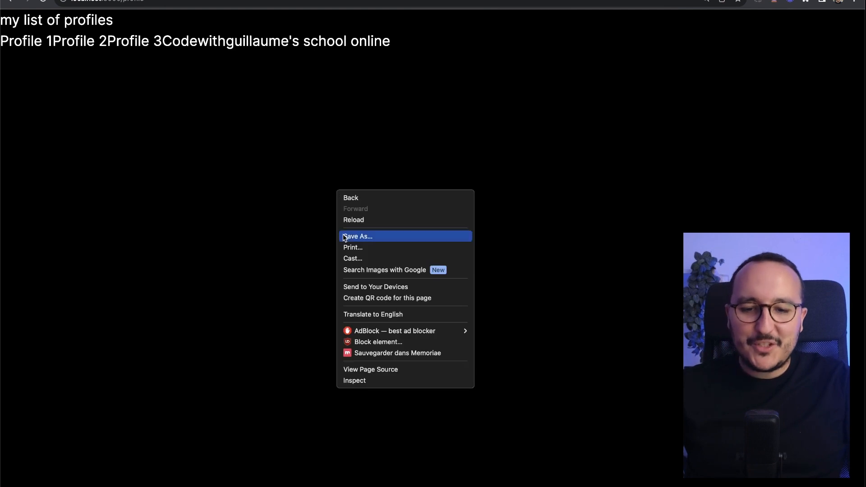
click(354, 379)
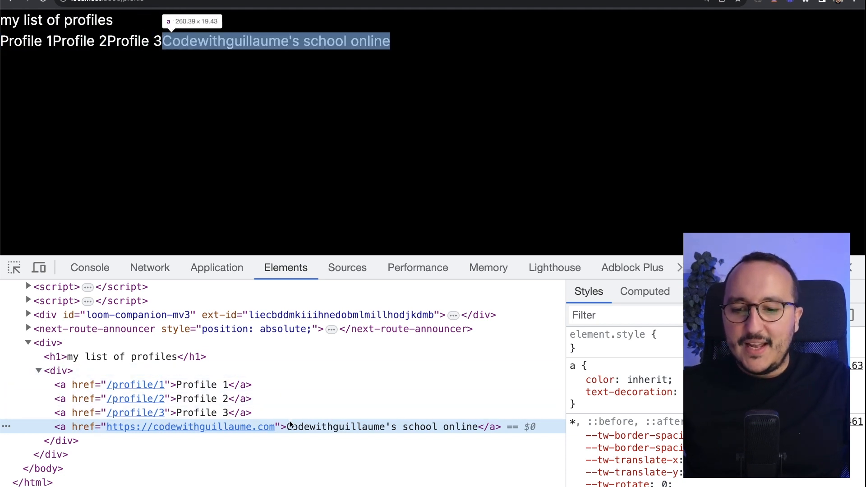
mouse_move(316, 96)
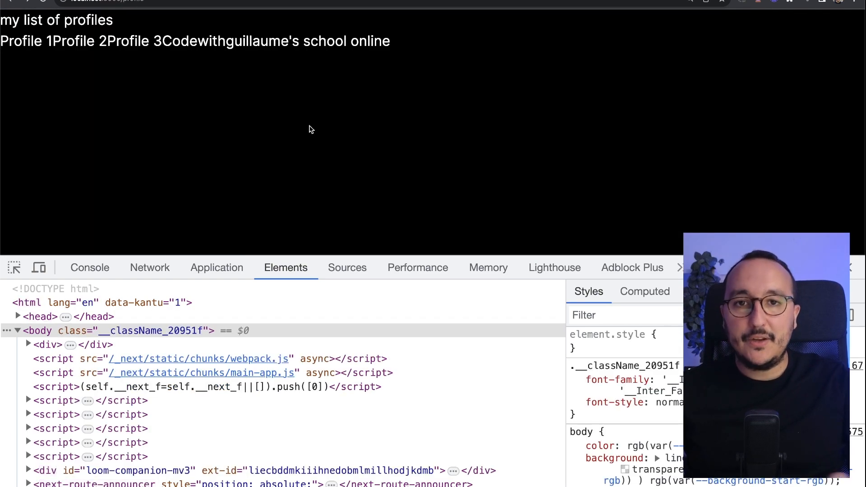
mouse_move(151, 49)
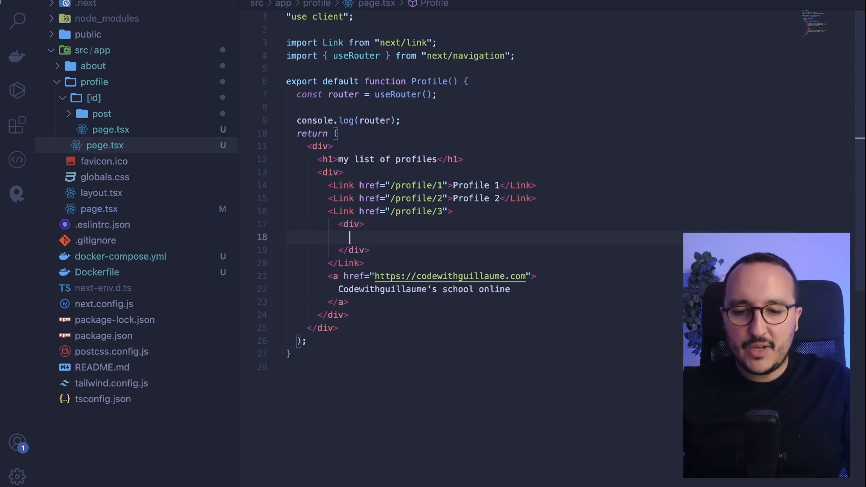
Wrap a div reading A big square where I got some text inside the third Link
text(A big list of)
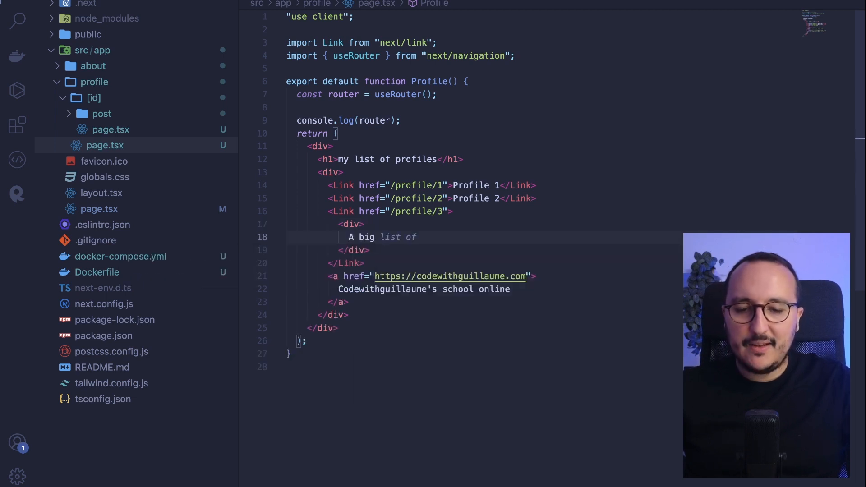
text(square where I got some text</div>)
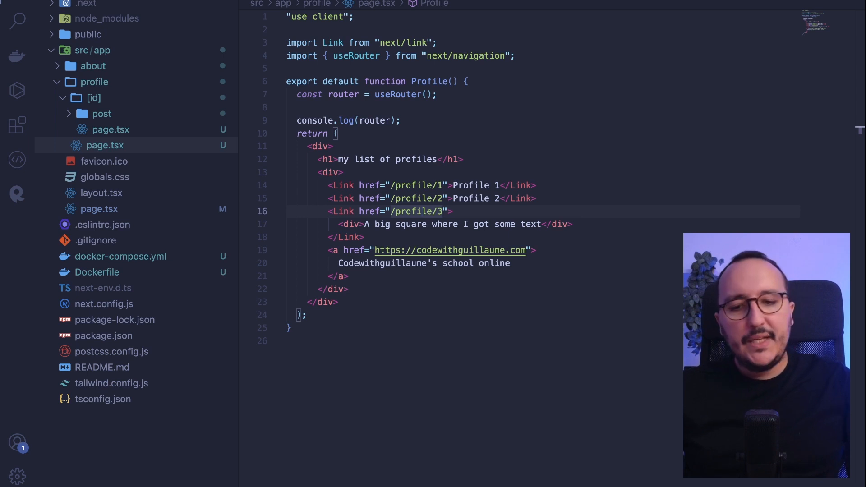
click(393, 199)
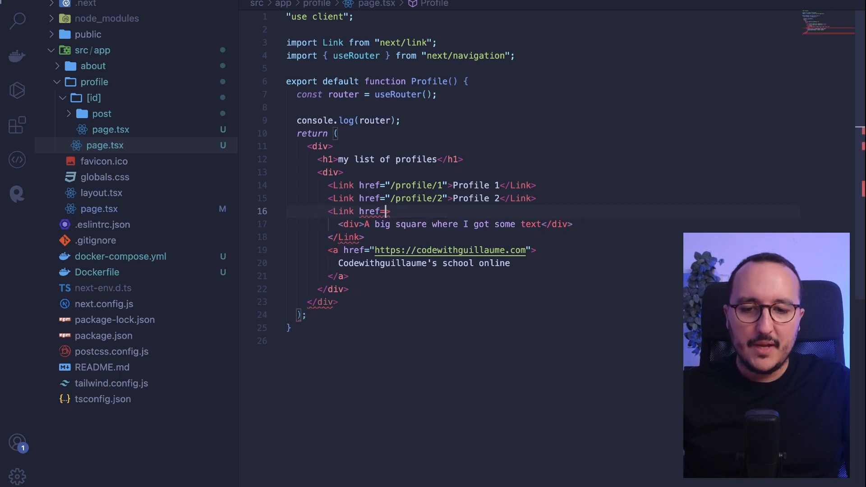
Rewrite the third href as {{ pathname: '/profile/3', query: { name: 'Profile', user... } }}
text({{)
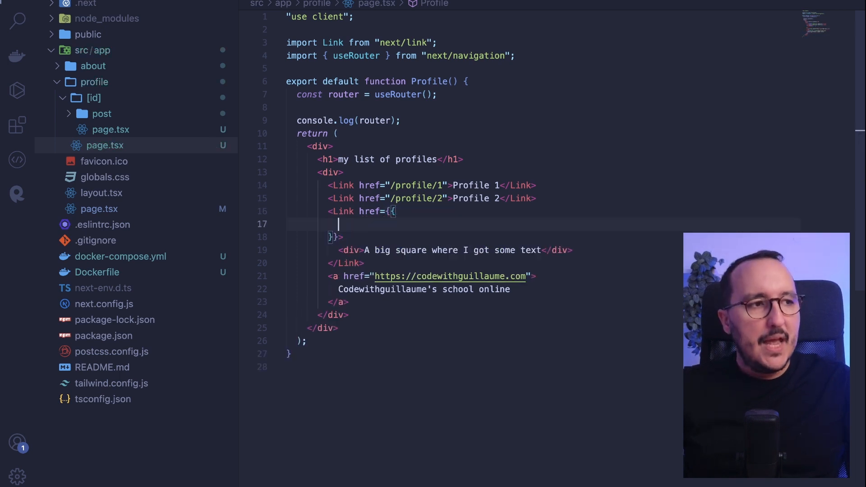
text(pathname: '/)
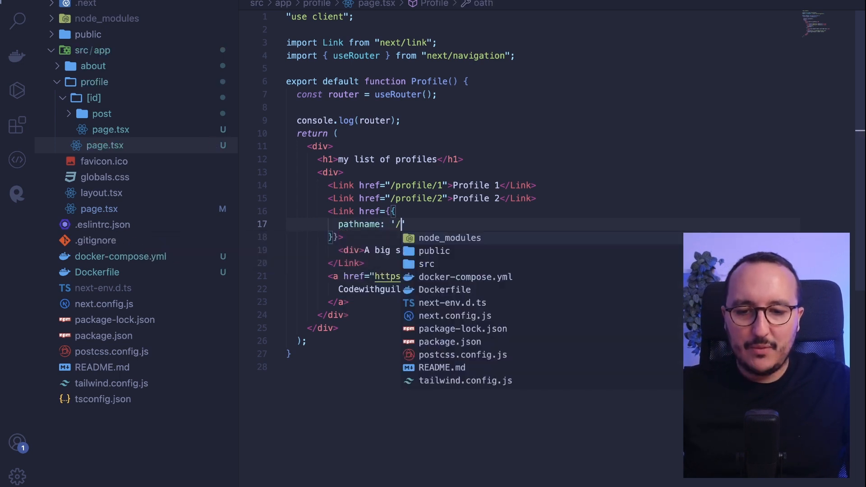
text(prfo)
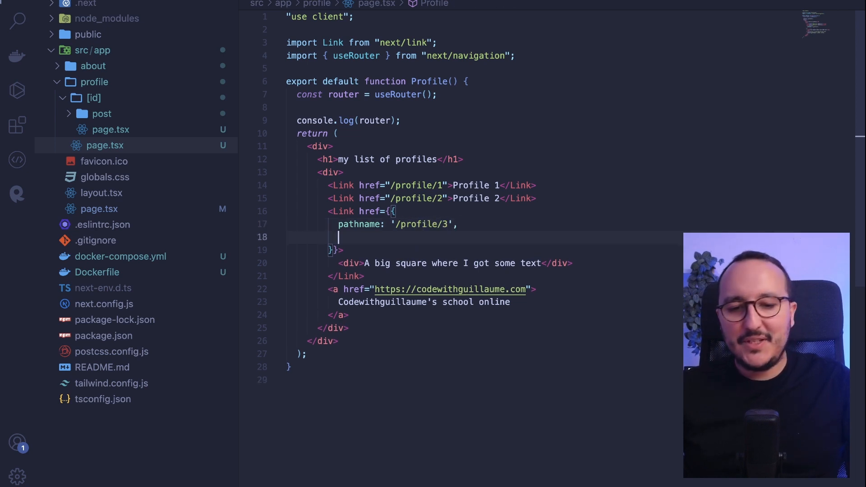
text(query: {)
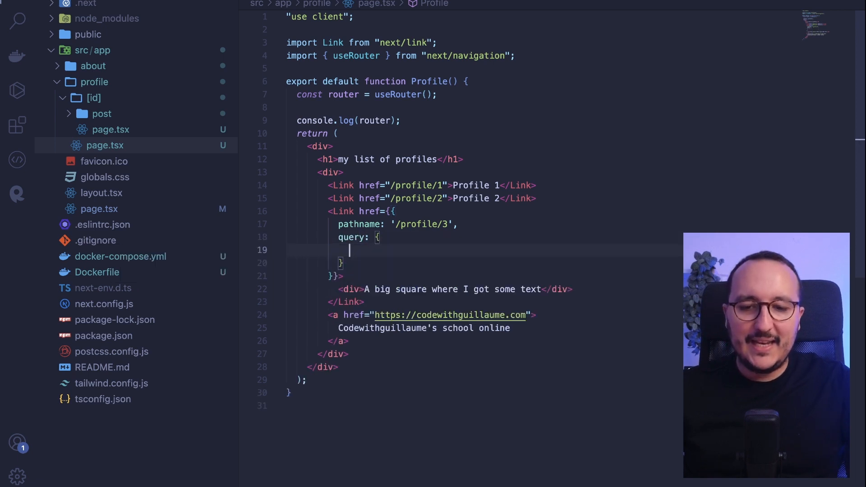
text(name: 'Profile')
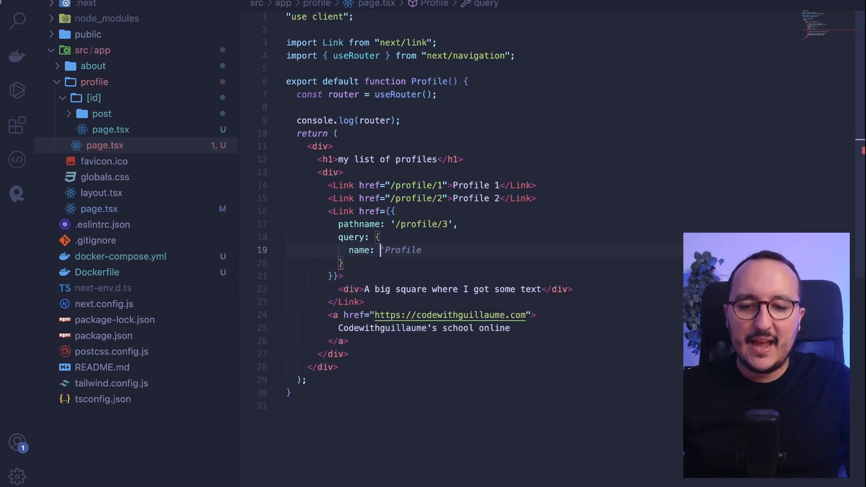
text(us)
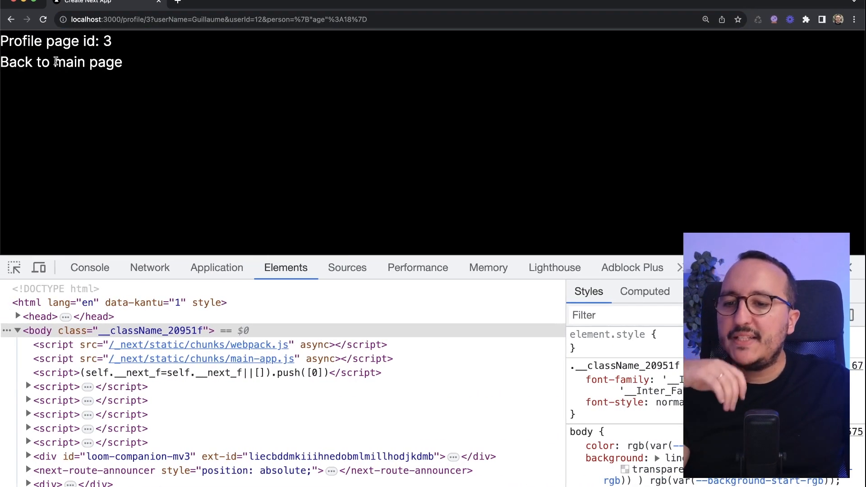
mouse_move(259, 83)
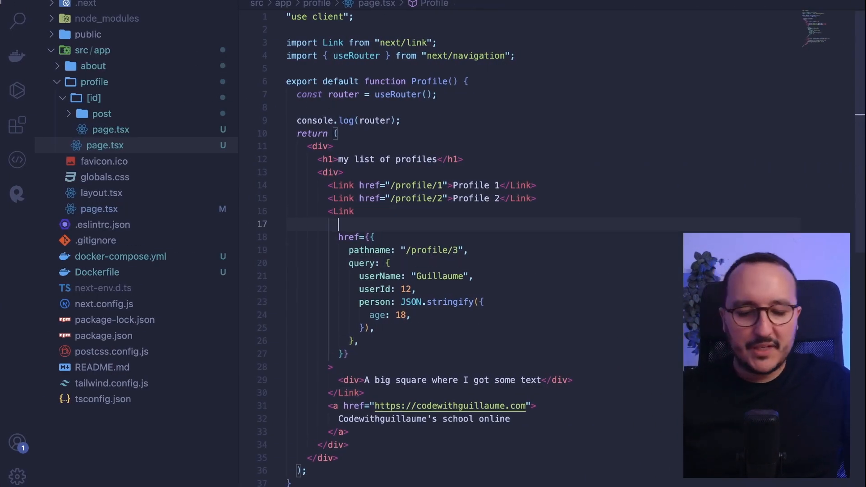
text(scrollTop)
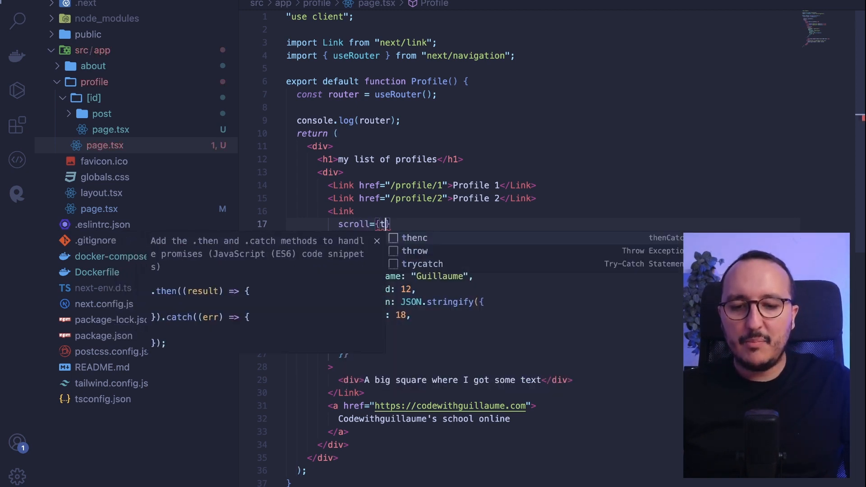
text(false)
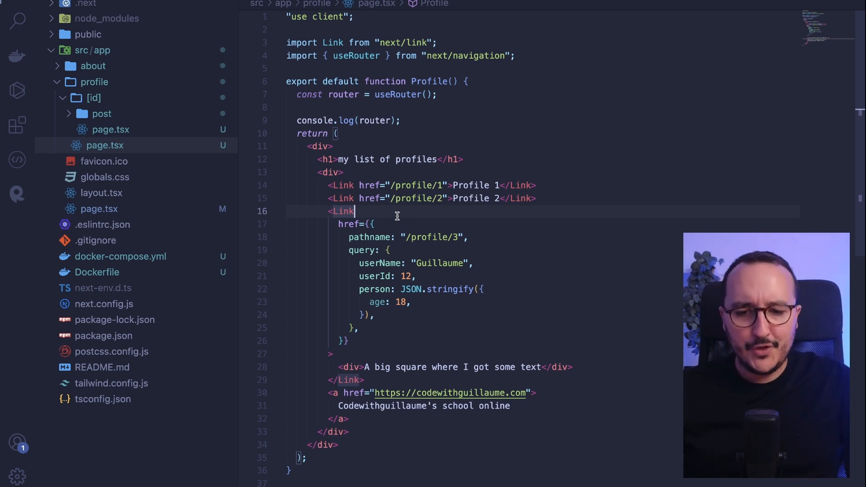
Add prefetch={false} to the third Link ahead of its object href
text(prefetch={true)
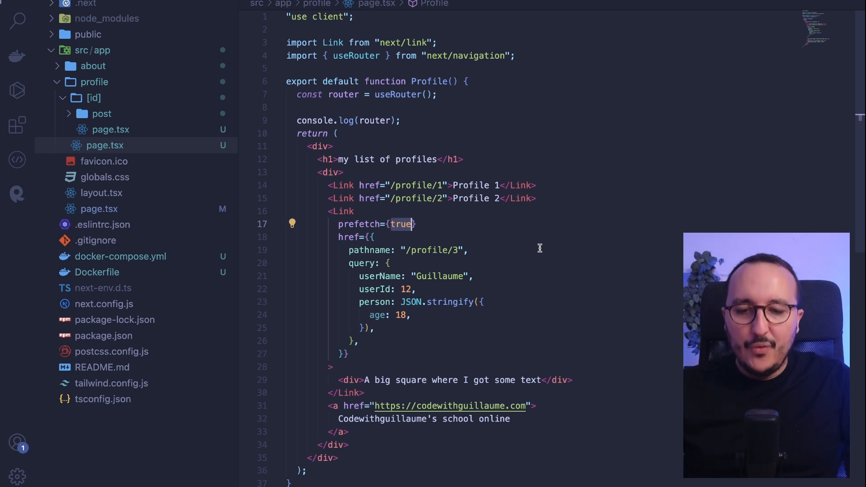
text(false)
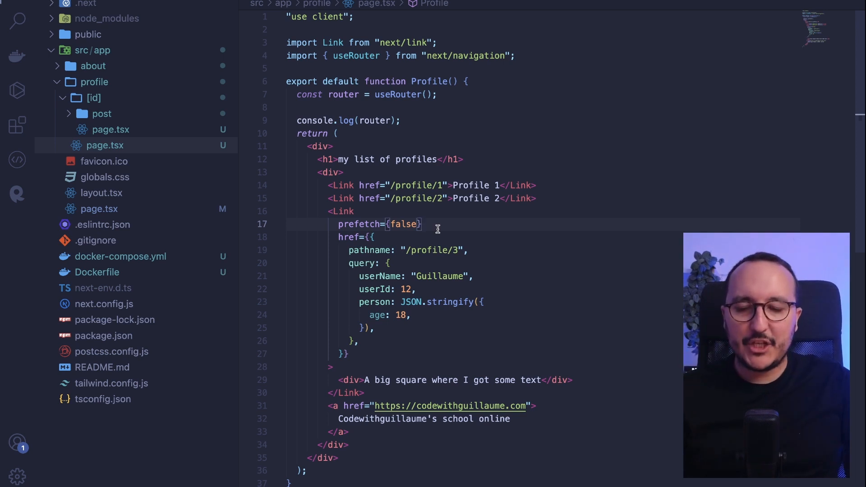
double_click(359, 223)
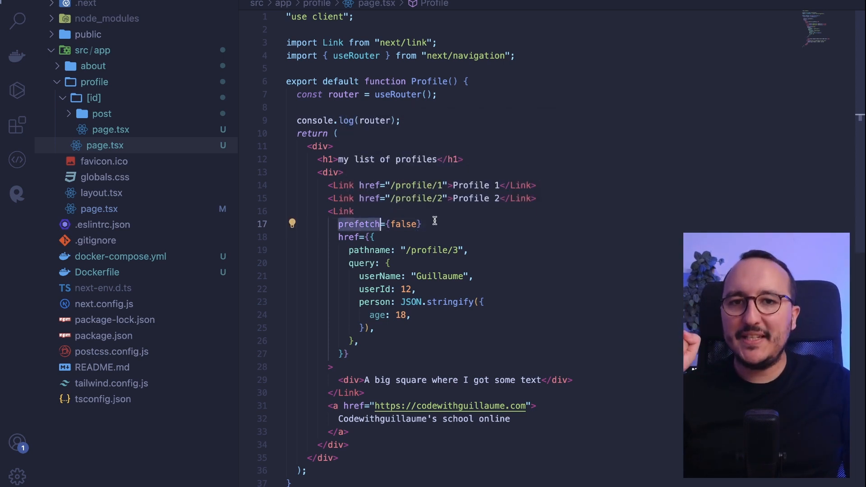